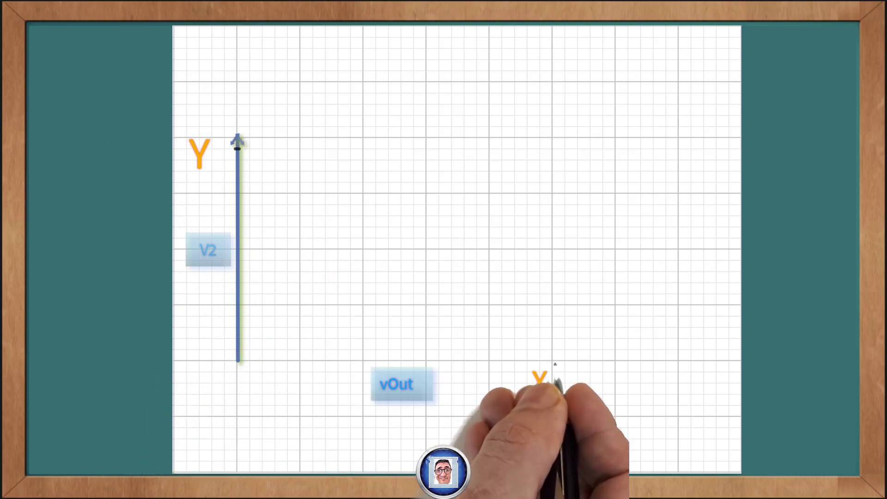
- Draw the vOut axis across the grid and mark the (0,0) origin and the 255/1023 axis ends
{"action": "left_click_drag", "start_coordinate": [238, 361], "coordinate": [549, 361]}
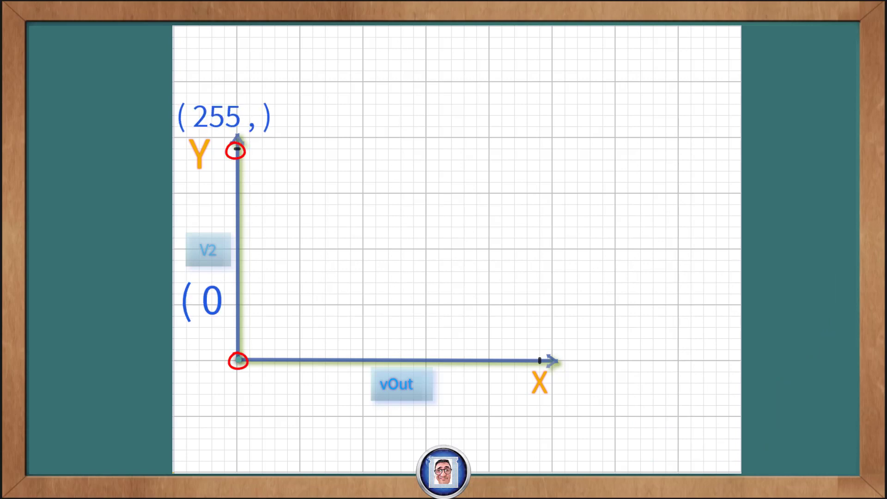
{"action": "type", "text": ", 0 )"}
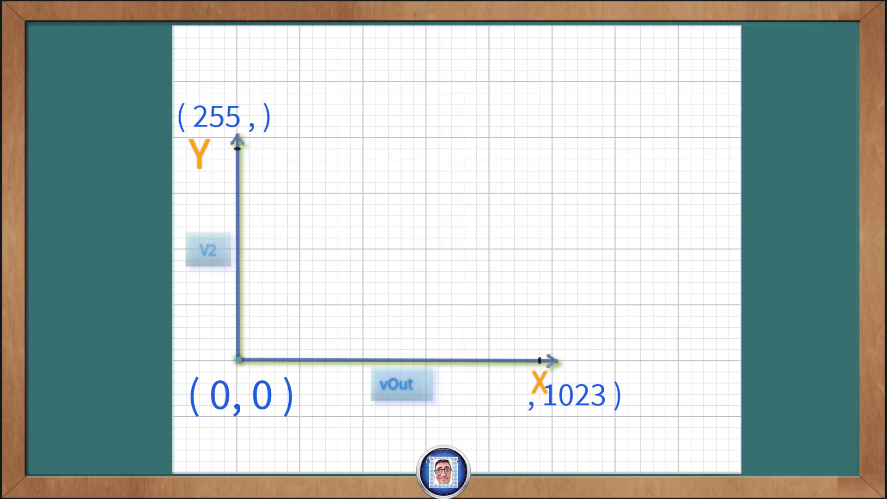
{"action": "left_click", "coordinate": [537, 360]}
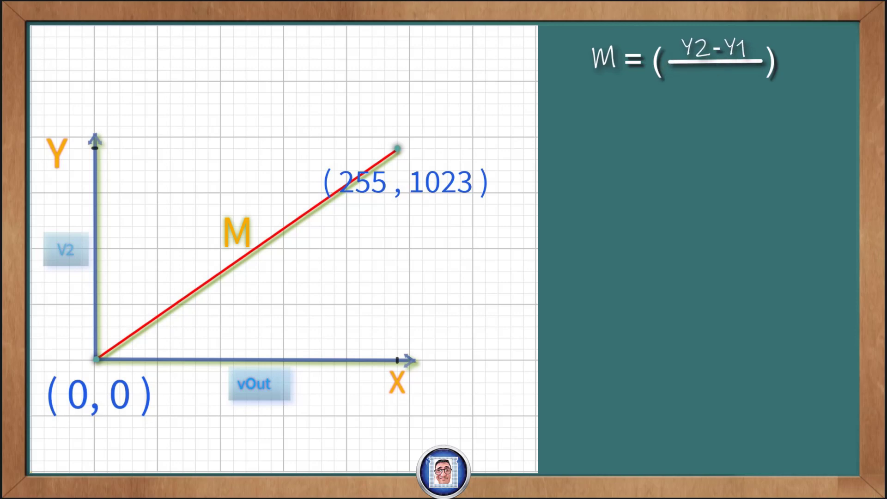
- Write the slope formula M = (Y2-Y1)/(X2-X1) beside line M to (255, 1023)
{"action": "type", "text": "X2 - X1"}
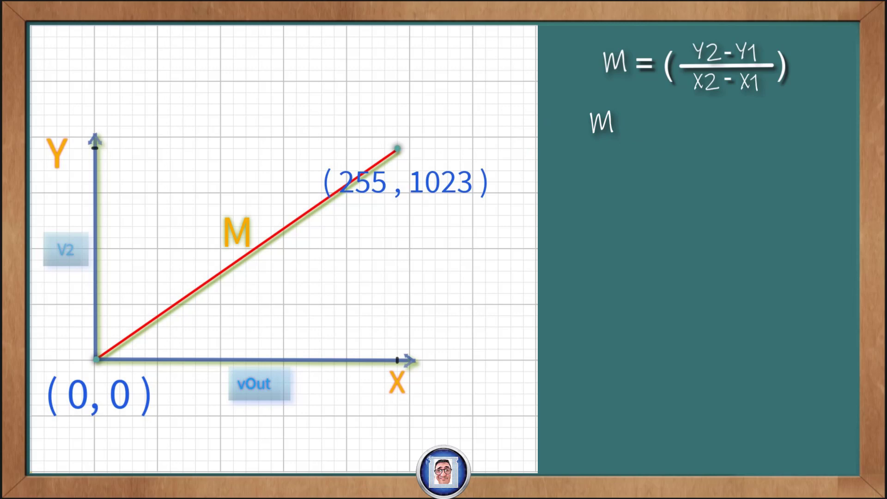
- Write M = ( V2b - V2a ) beneath the formula, substituting the graph's V2 values
{"action": "type", "text": "= ( V2b"}
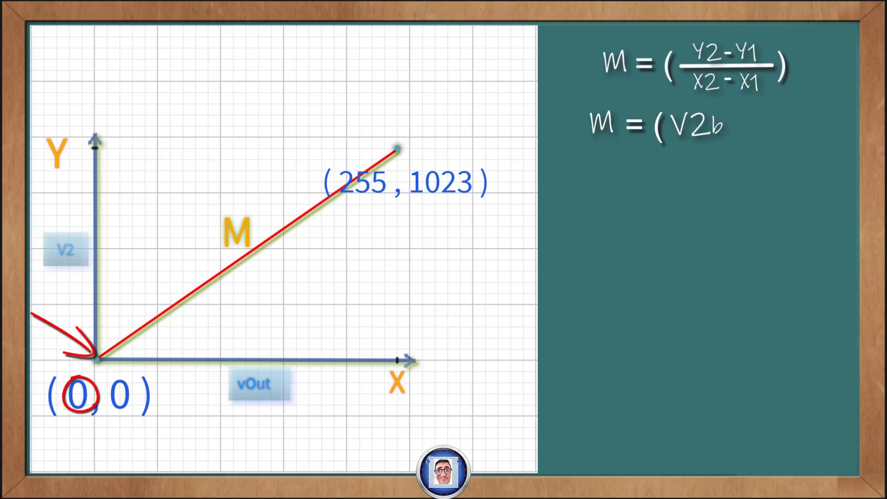
{"action": "type", "text": "-V2a )"}
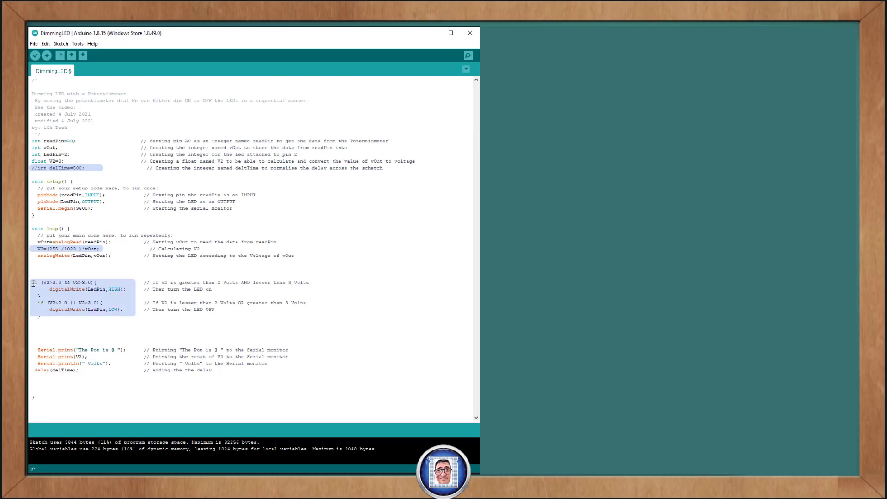
- Comment out the LED on/off if blocks with Ctrl+/ and verify the sketch compiles
{"action": "key", "text": "ctrl+/"}
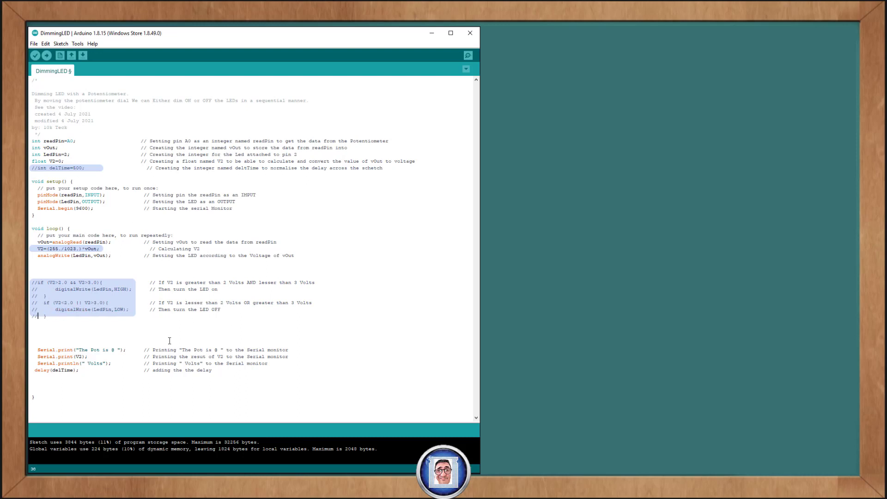
{"action": "left_click", "coordinate": [35, 55]}
{"action": "type", "text": "3"}
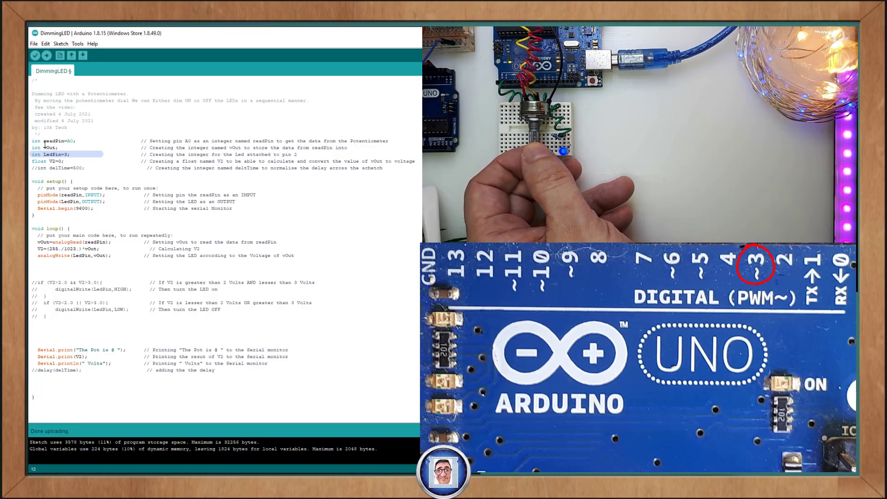
- Upload the modified DimmingLED sketch and show its potentiometer voltage readings in the COM7 Serial Monitor
{"action": "left_click", "coordinate": [45, 55]}
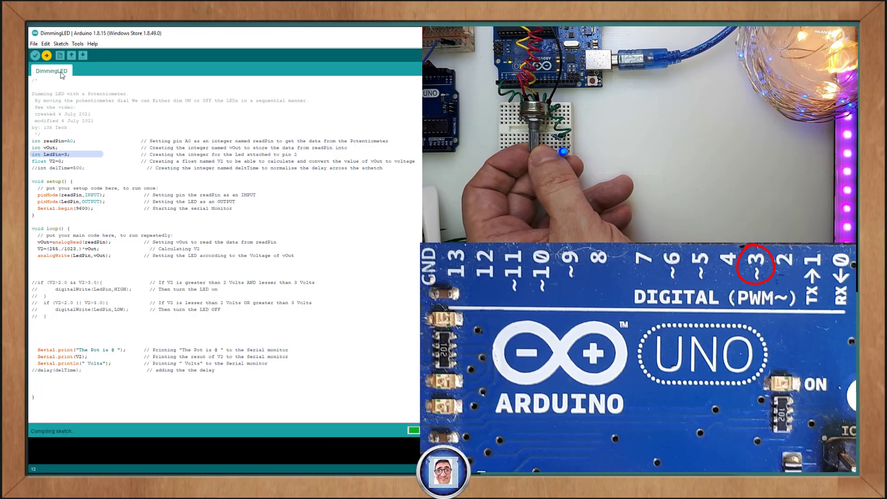
{"action": "left_click", "coordinate": [46, 55]}
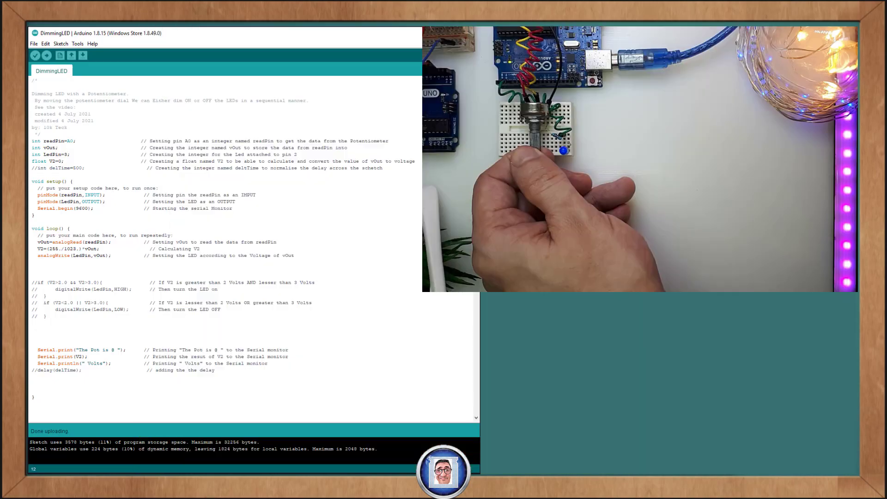
{"action": "left_click", "coordinate": [83, 55]}
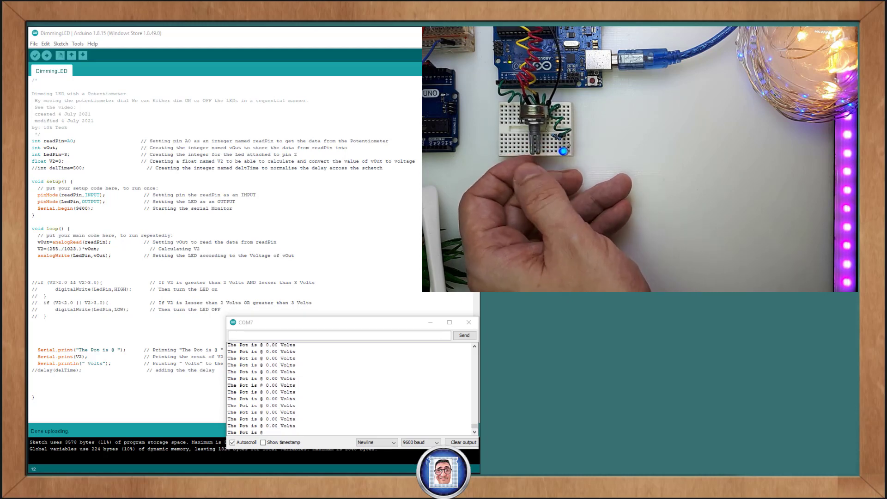
- Replace the sketch with a version declaring gPin 3, yPin 6, rPin 9 outputs and V2-range digitalWrite blocks
{"action": "key", "text": "ctrl+a"}
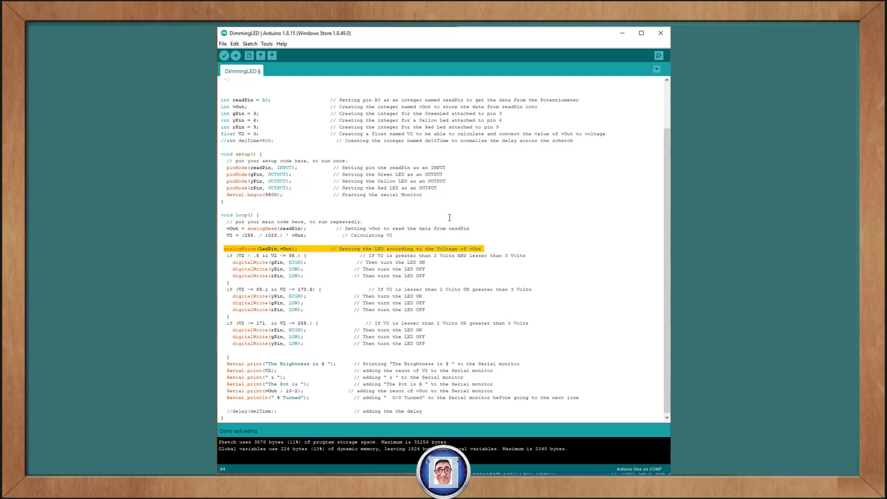
- Delete the analogWrite(LedPin,vOut) line, leaving the three V2-range LED blocks and brightness prints
{"action": "key", "text": "Delete"}
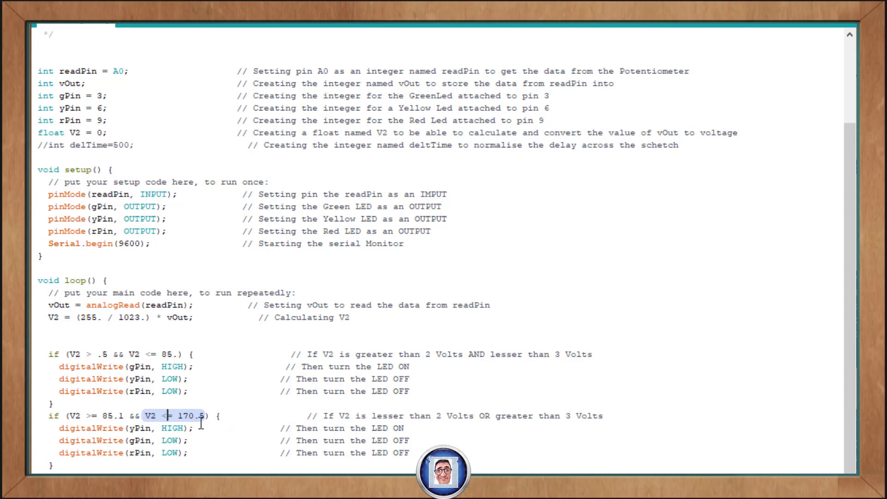
{"action": "scroll", "scroll_direction": "down", "scroll_amount": 3}
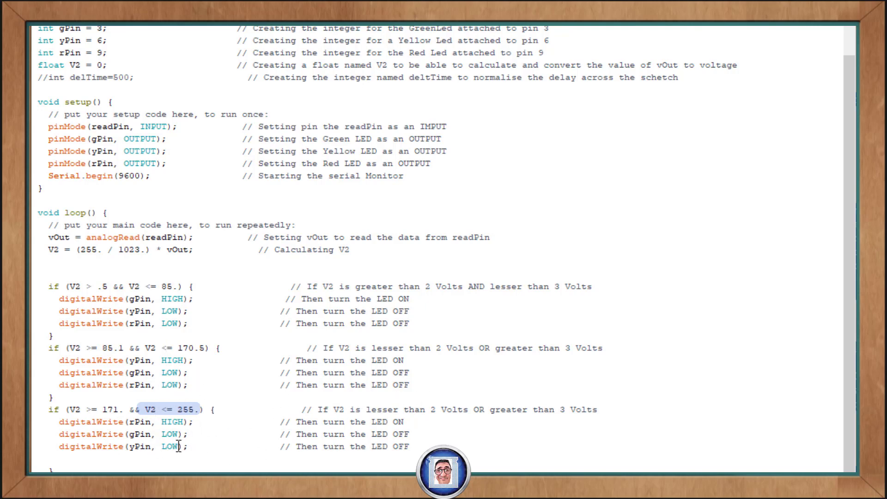
{"action": "scroll", "scroll_direction": "down", "scroll_amount": 3}
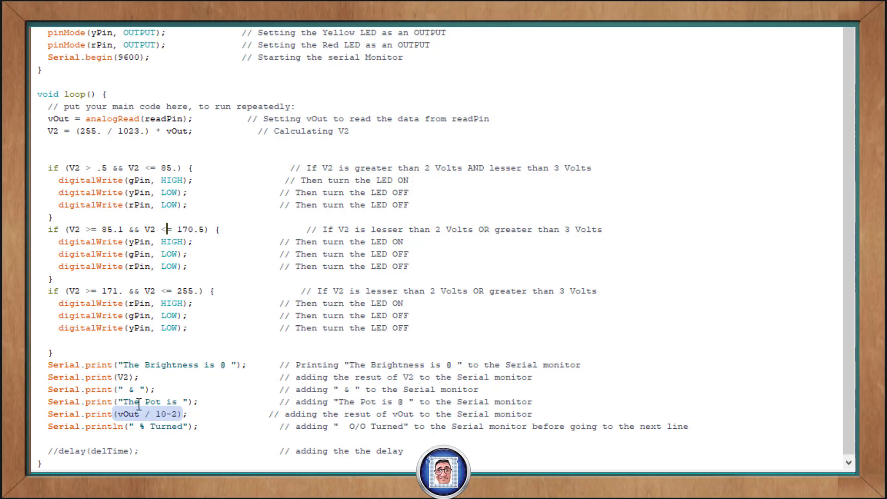
{"action": "mouse_move", "coordinate": [242, 405]}
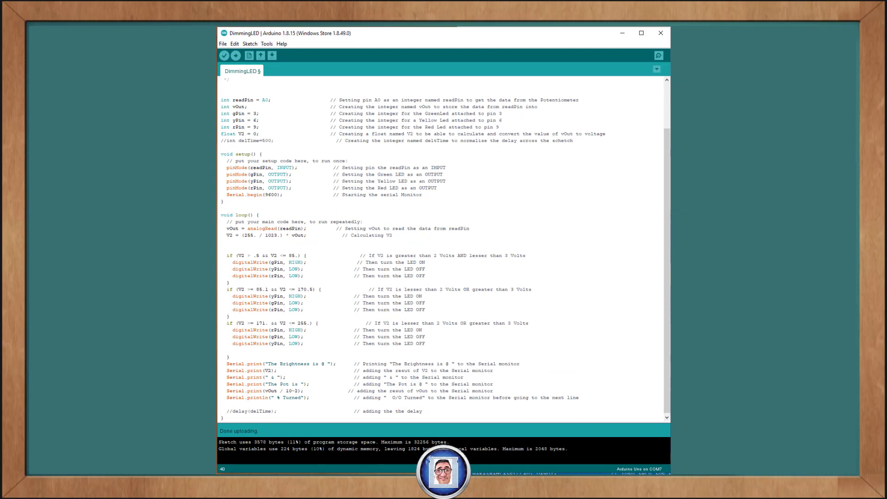
- Upload the three-LED sketch to the Uno, check the Brightness and Pot readings, then close the monitor
{"action": "left_click", "coordinate": [235, 55]}
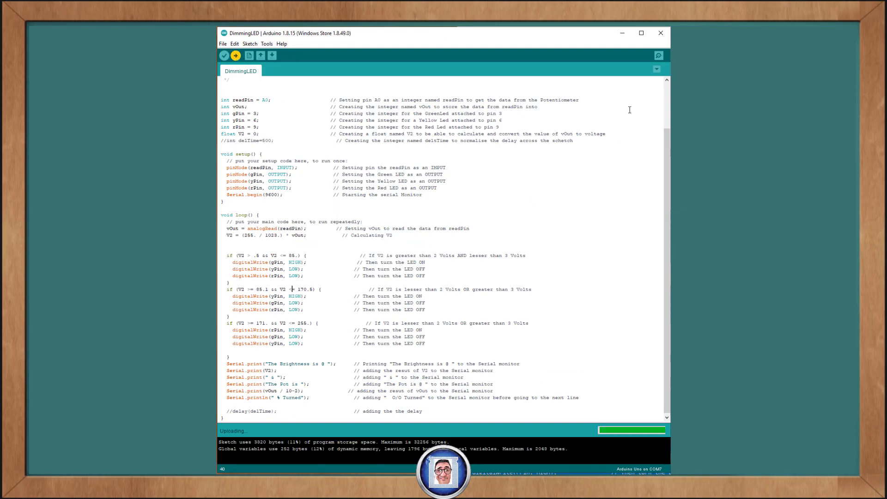
{"action": "left_click", "coordinate": [658, 55]}
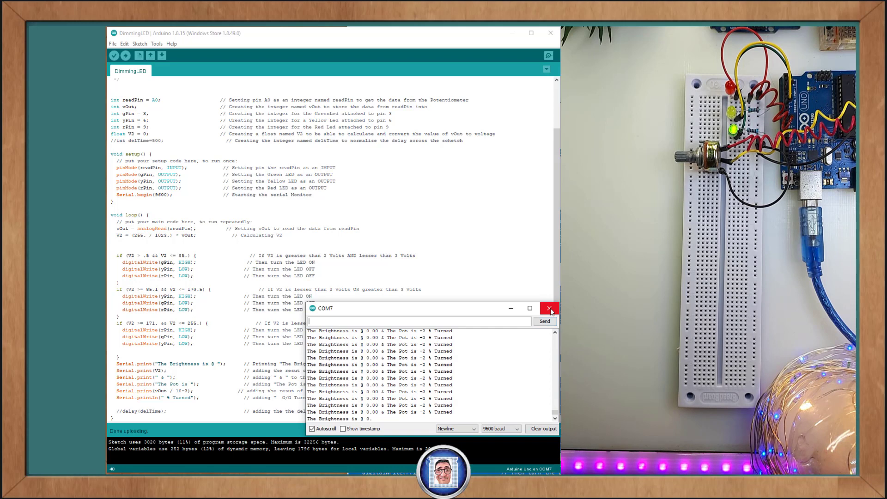
{"action": "left_click", "coordinate": [549, 309]}
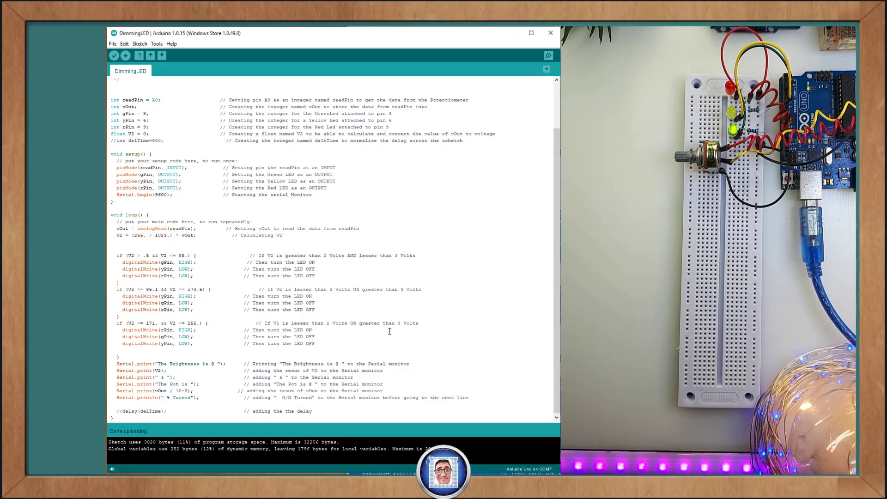